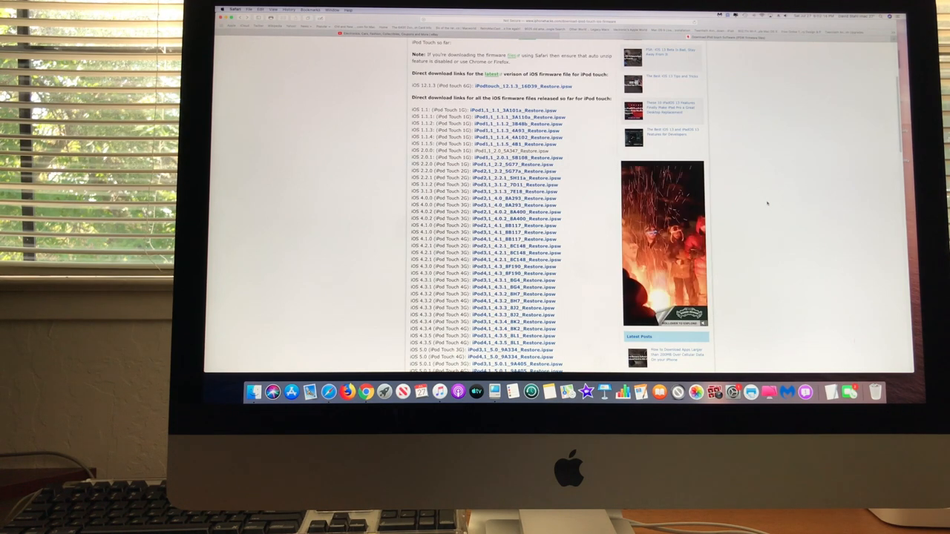
Step: Scroll through the iPhoneHacks iPod Touch firmware download page to review its contents
scroll("up", 3)
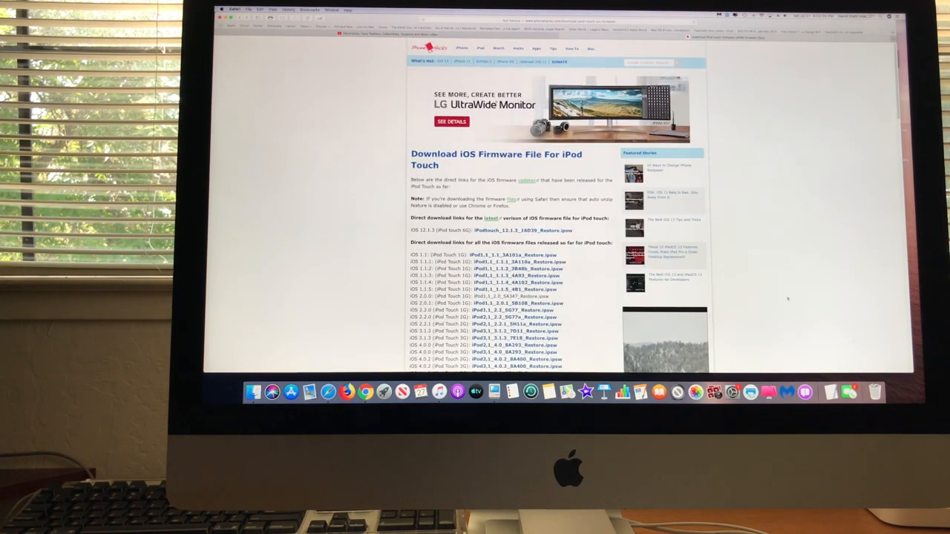
scroll("down", 3)
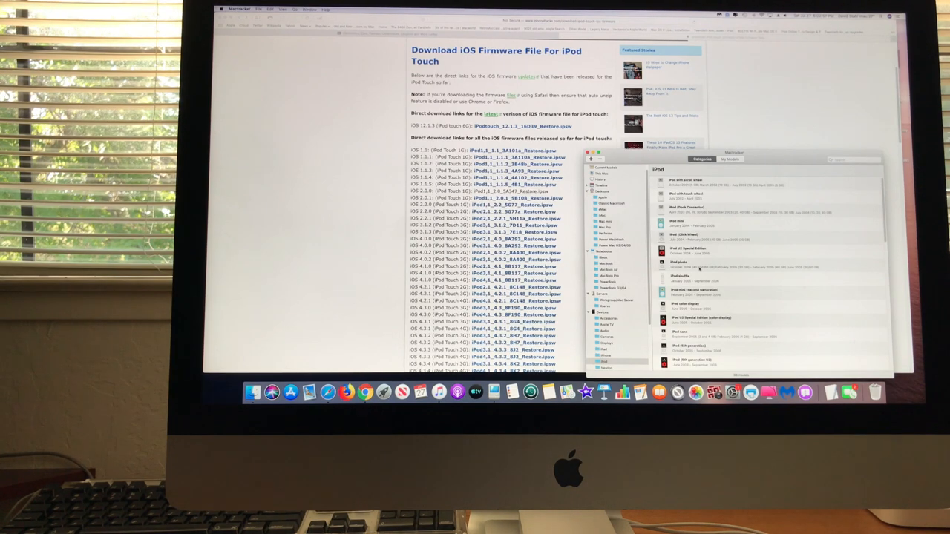
scroll("down", 3)
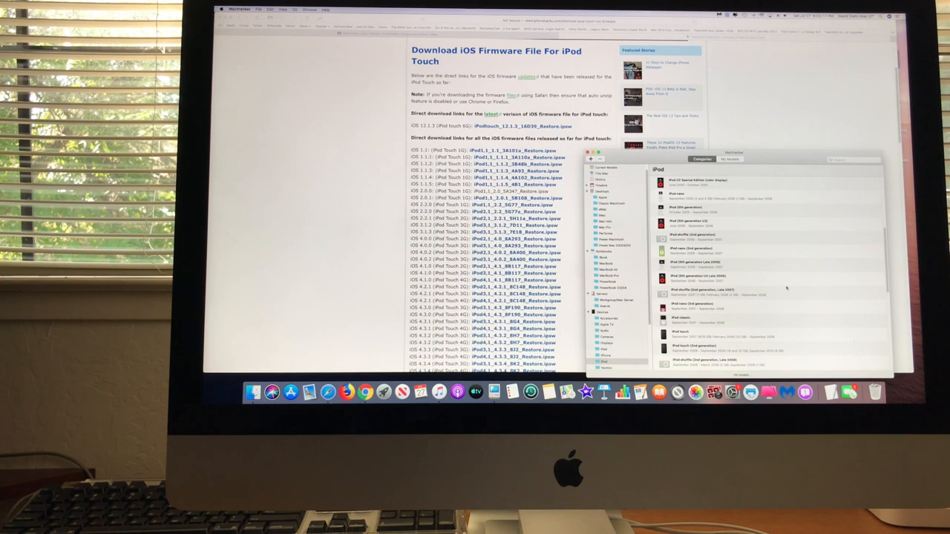
scroll("down", 3)
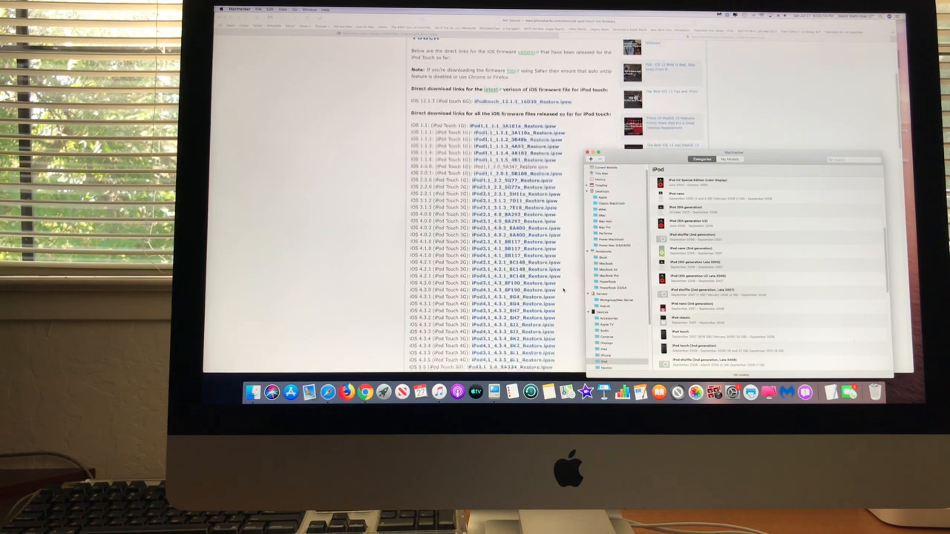
scroll("down", 3)
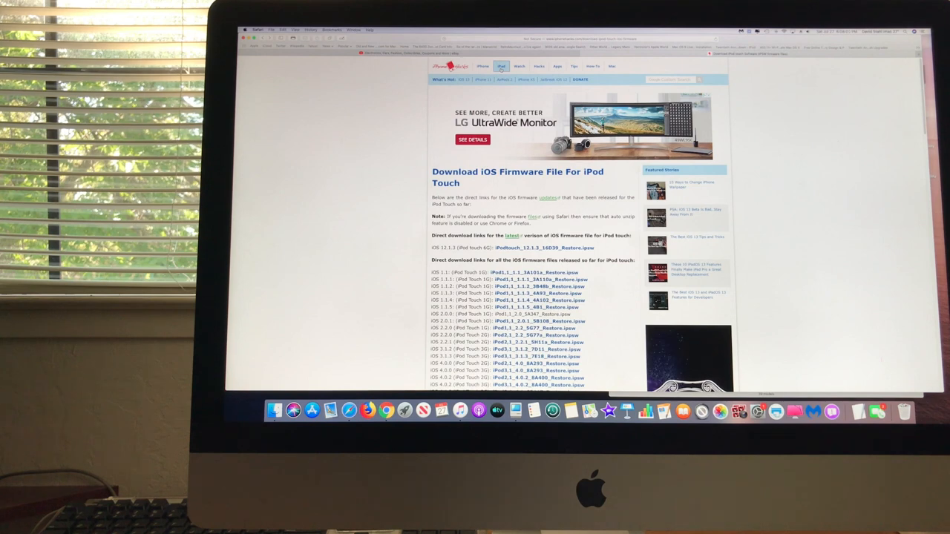
Step: Bring up the Add Bookmark prompt for the current firmware page via the Bookmarks menu
left_click(484, 66)
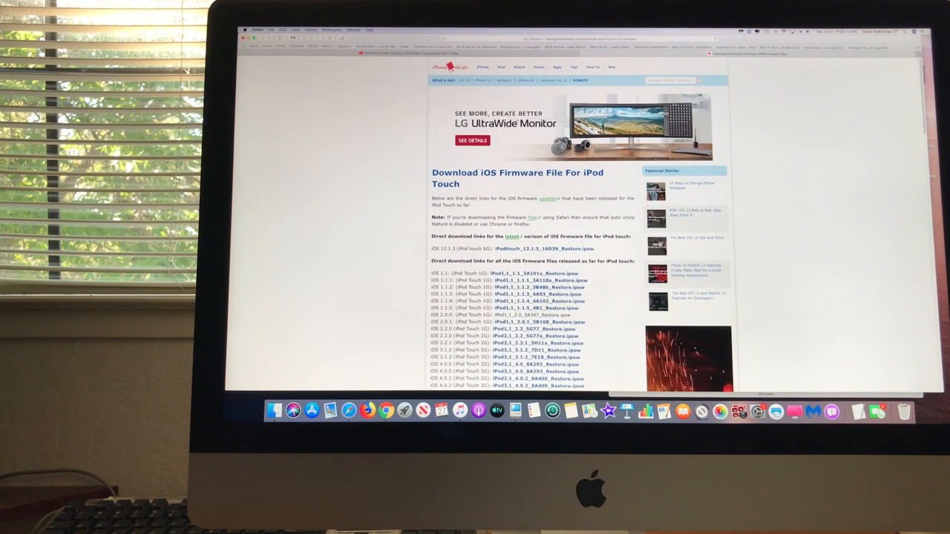
left_click(332, 30)
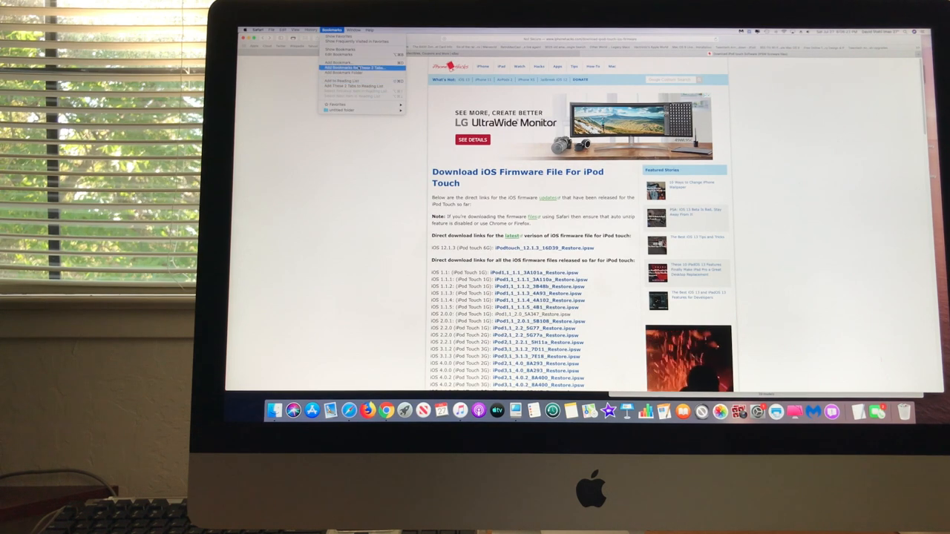
left_click(339, 61)
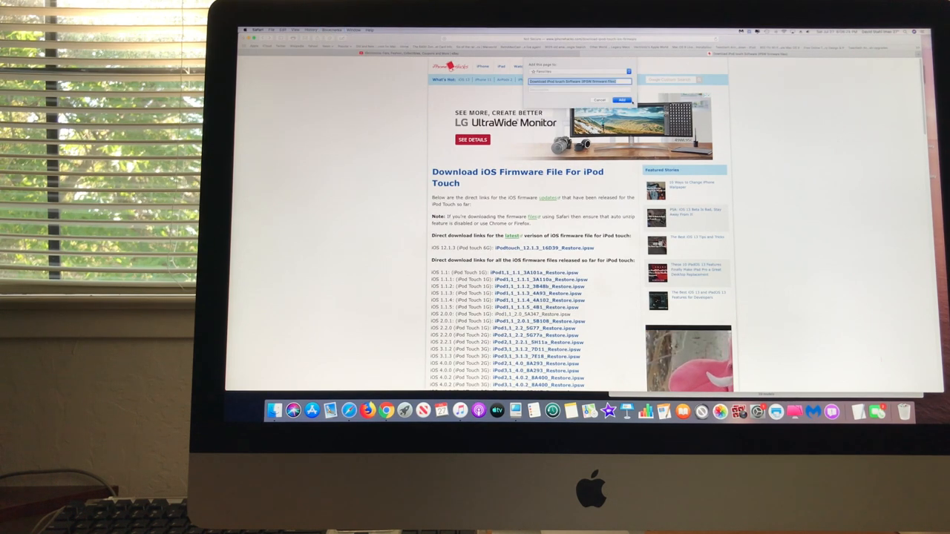